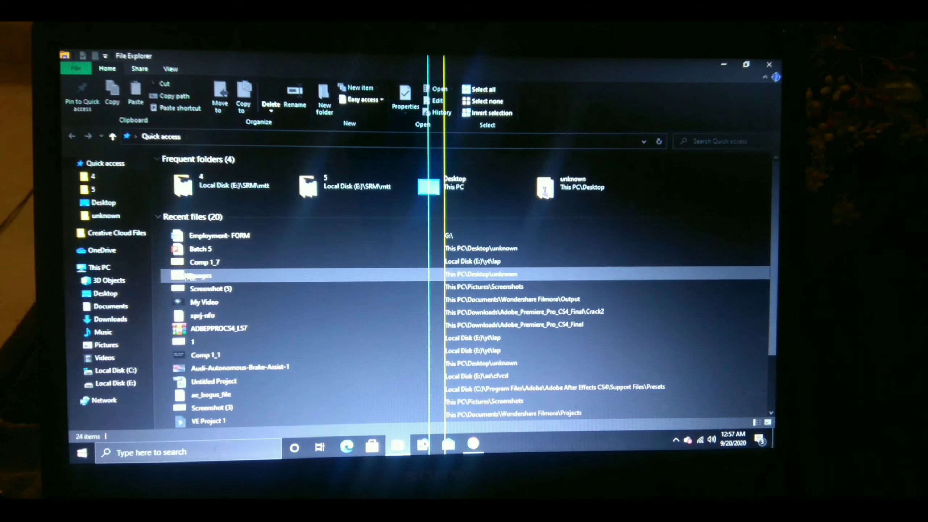
- Show This PC's folders and drives, bringing up and dismissing its context menu
{"action": "left_click", "coordinate": [100, 267]}
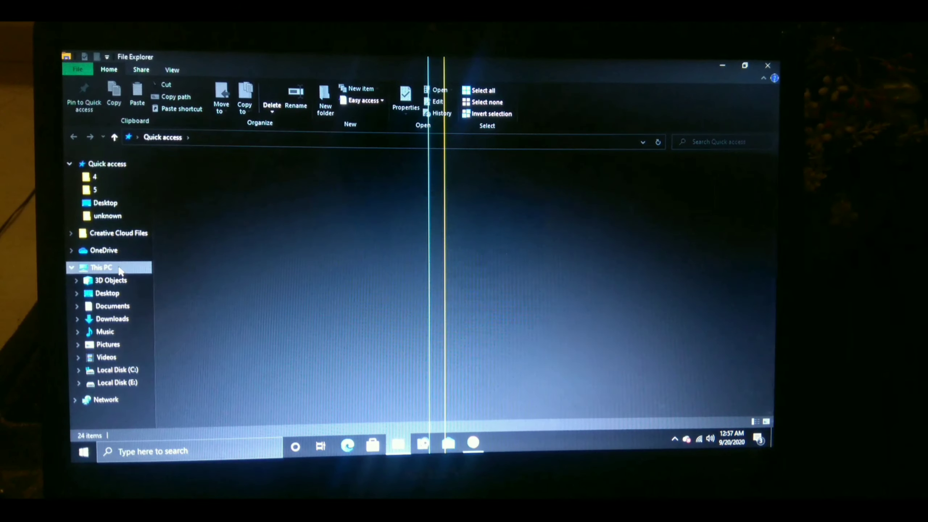
{"action": "right_click", "coordinate": [102, 268]}
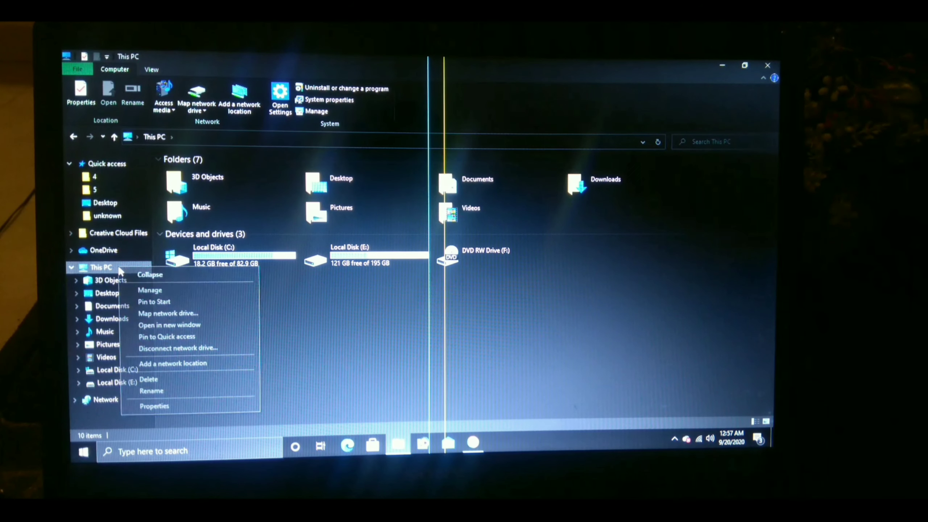
{"action": "left_click", "coordinate": [165, 415]}
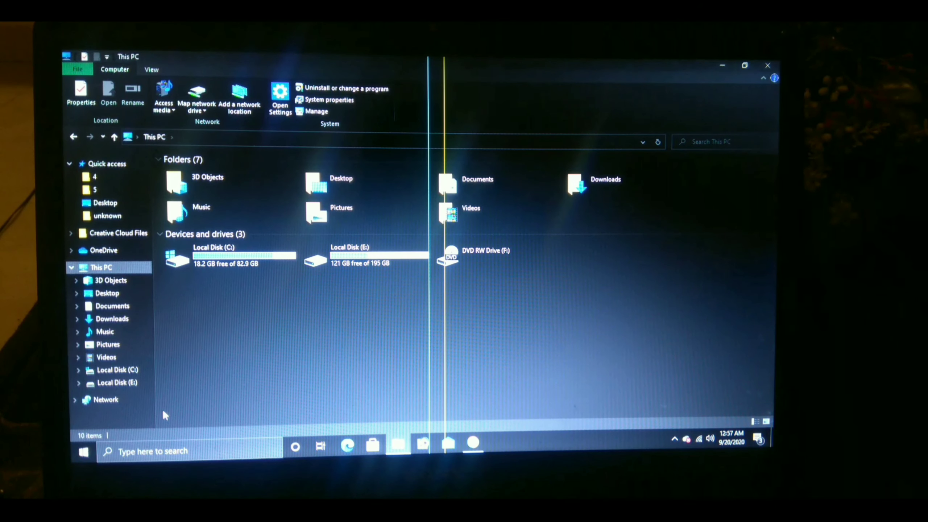
{"action": "left_click", "coordinate": [327, 100]}
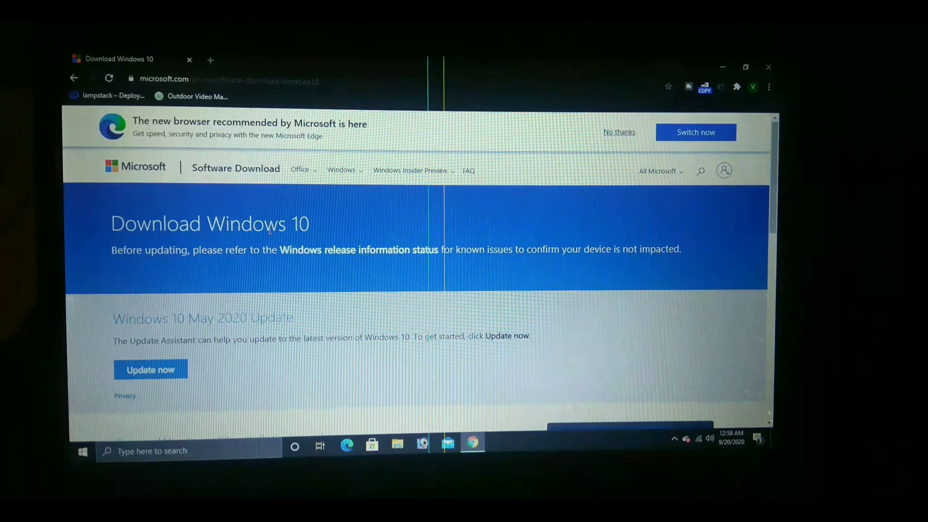
- Download the Media Creation Tool with 'Download tool now' and show it in its folder
{"action": "scroll", "scroll_direction": "down", "scroll_amount": 3}
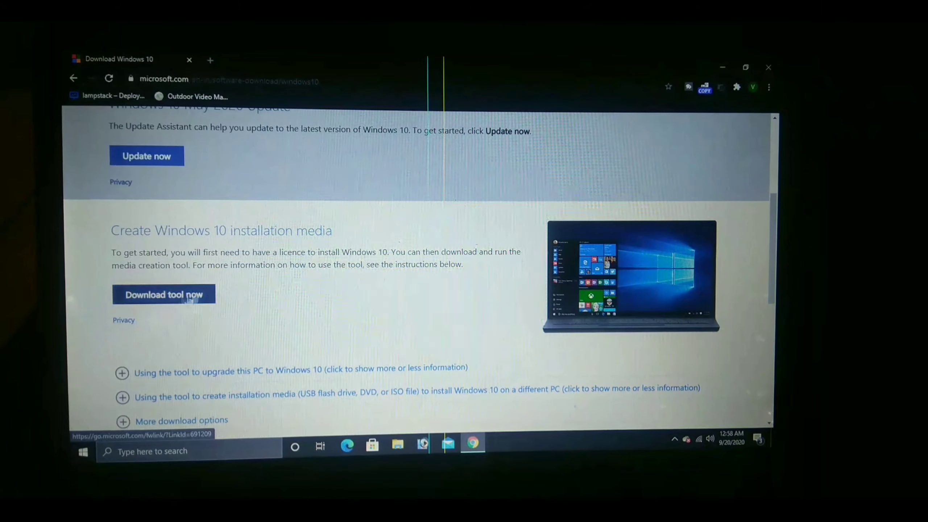
{"action": "left_click", "coordinate": [164, 295]}
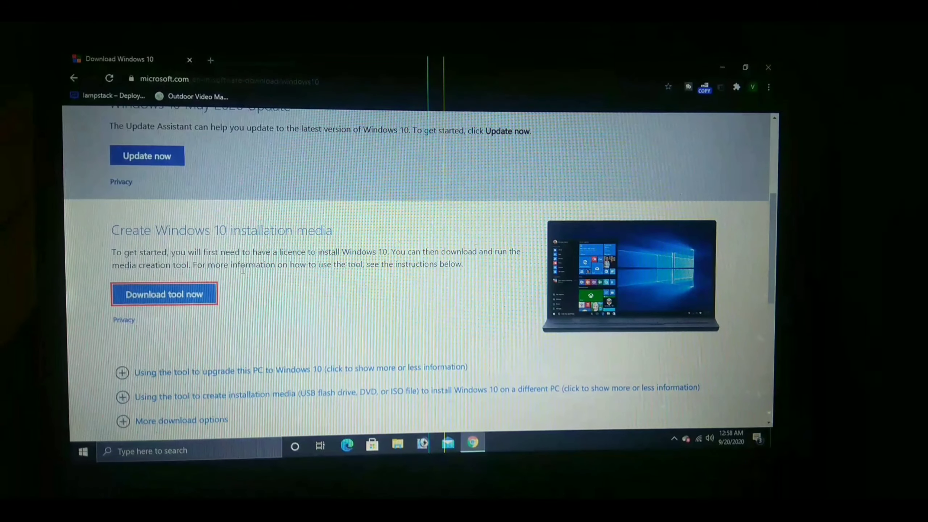
{"action": "left_click", "coordinate": [164, 294]}
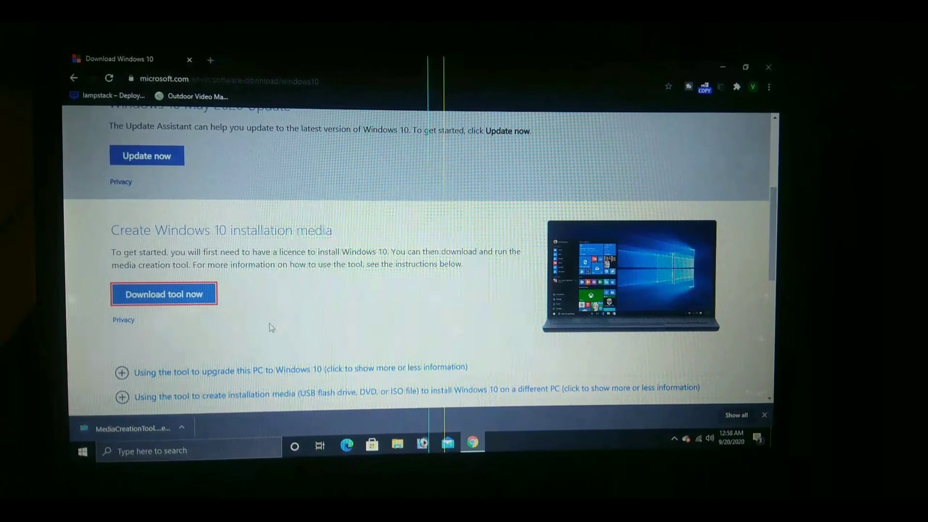
{"action": "left_click", "coordinate": [182, 430]}
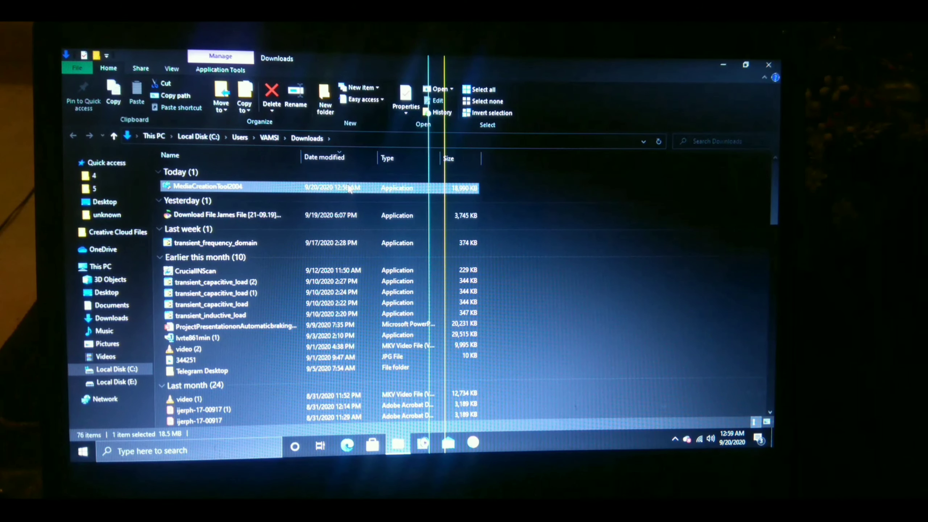
- Run MediaCreationTool2004 from Downloads and allow it through User Account Control
{"action": "right_click", "coordinate": [201, 186]}
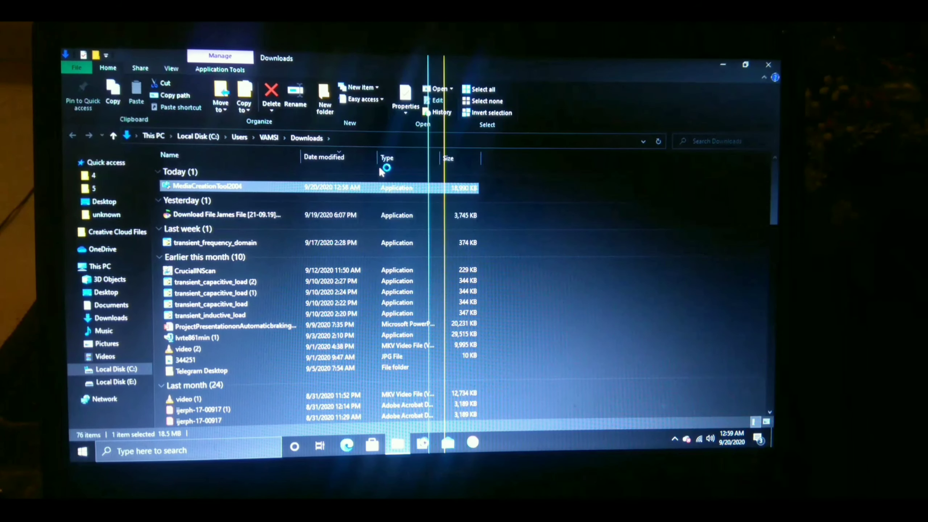
{"action": "double_click", "coordinate": [207, 186]}
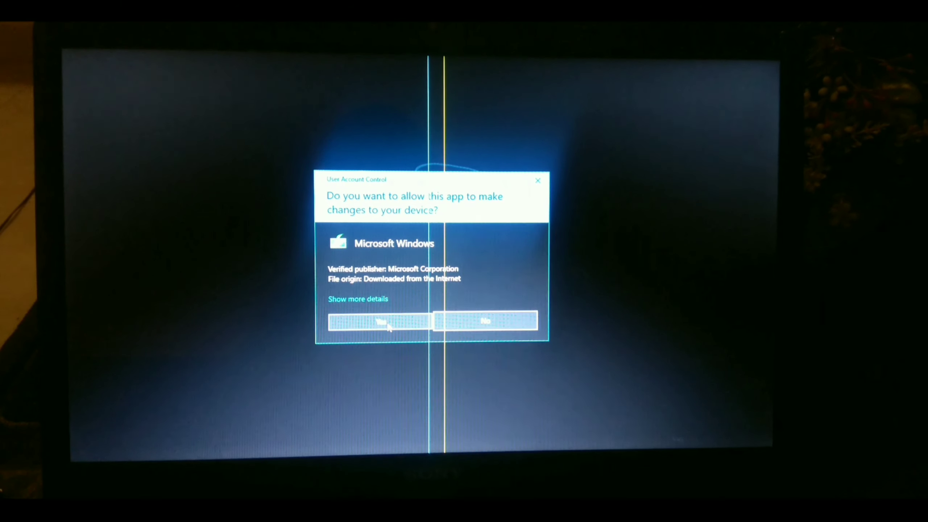
{"action": "left_click", "coordinate": [384, 325]}
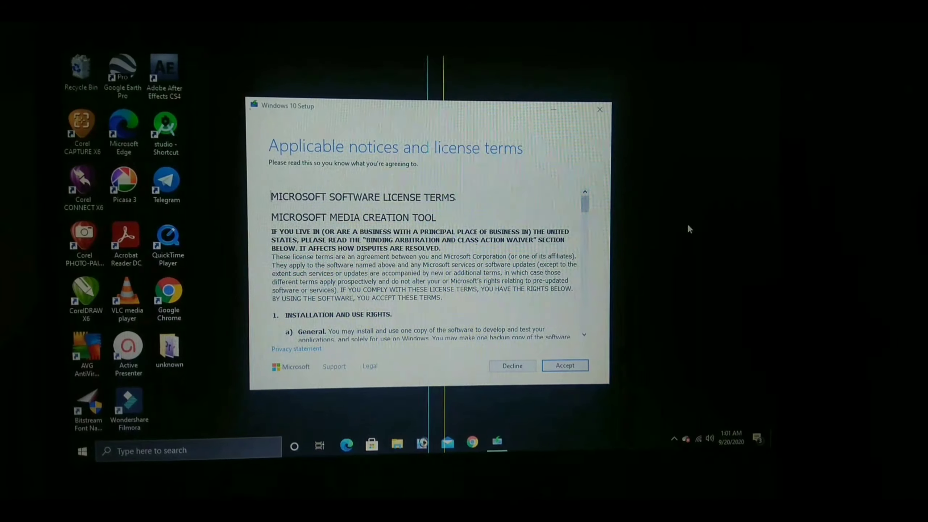
- Accept the license terms and select 'Create installation media for another PC'
{"action": "left_click", "coordinate": [565, 365]}
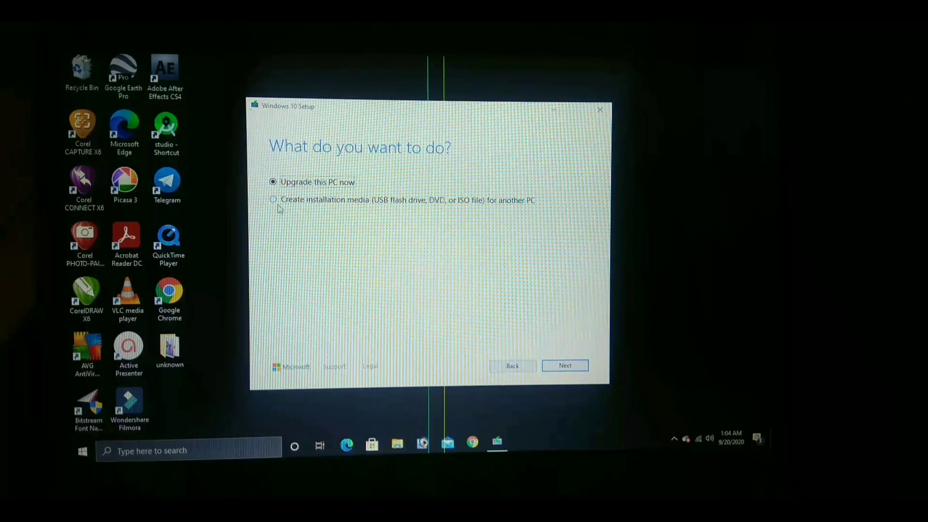
{"action": "left_click", "coordinate": [273, 200]}
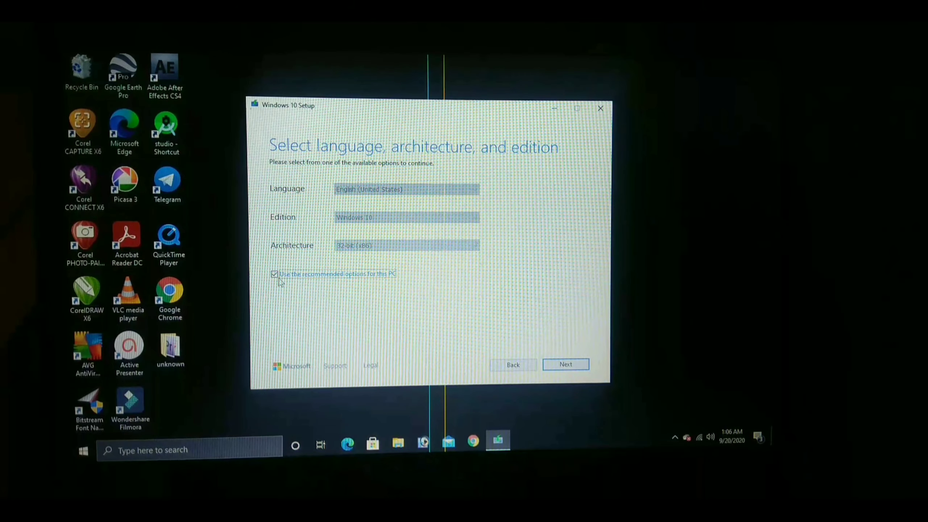
- Drop the recommended options and confirm English (United States), Windows 10, 64-bit (x64)
{"action": "left_click", "coordinate": [275, 274]}
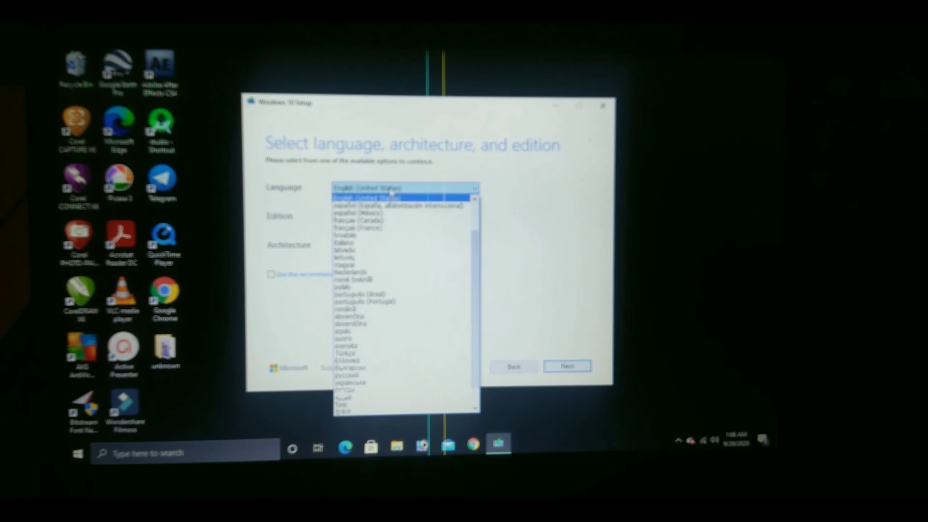
{"action": "left_click", "coordinate": [365, 198]}
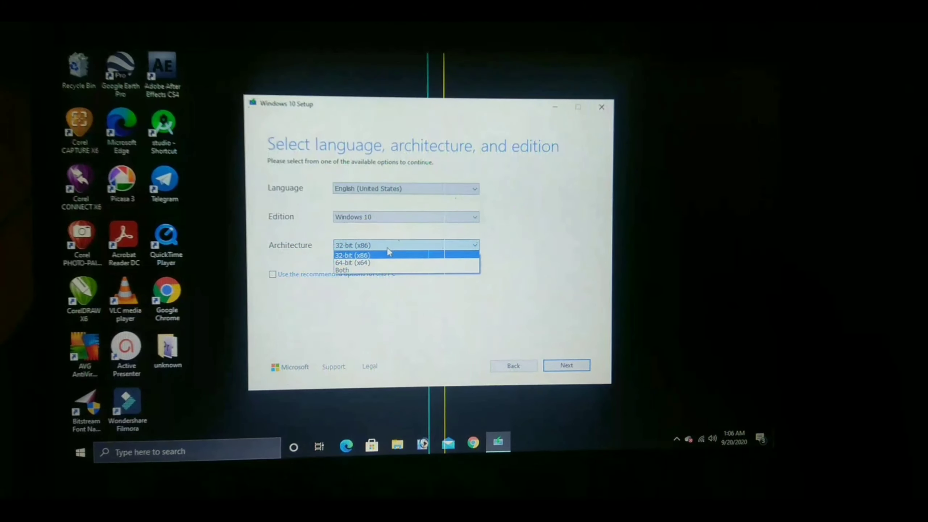
{"action": "mouse_move", "coordinate": [383, 263]}
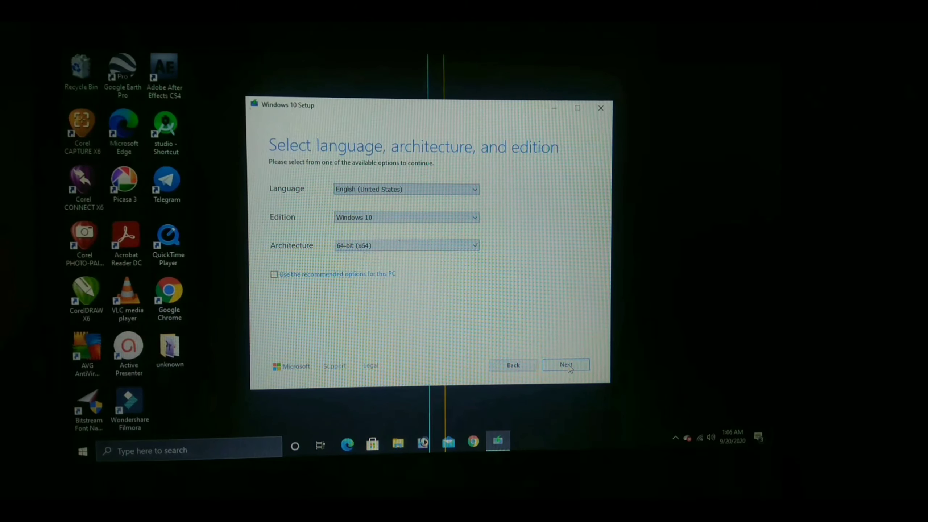
{"action": "left_click", "coordinate": [566, 365]}
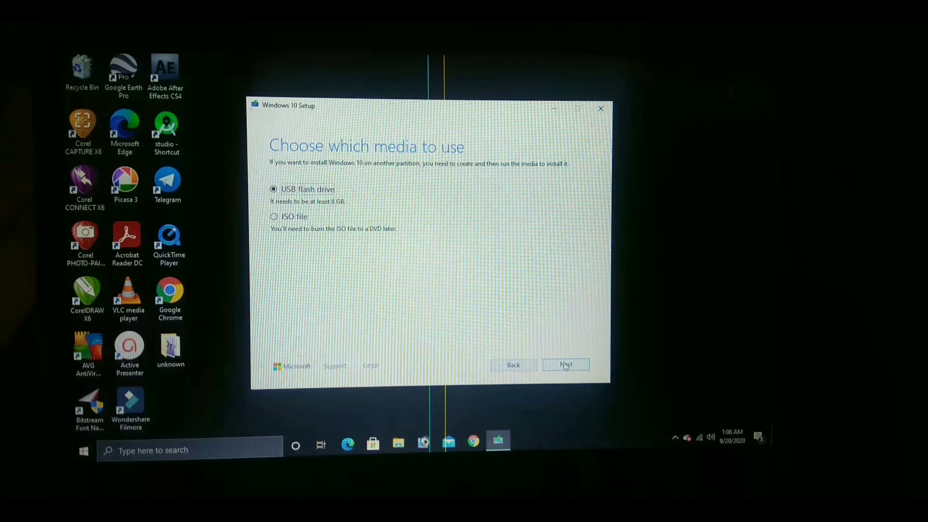
- Choose USB flash drive, select drive G: (No Label), and start writing Windows 10
{"action": "left_click", "coordinate": [566, 364]}
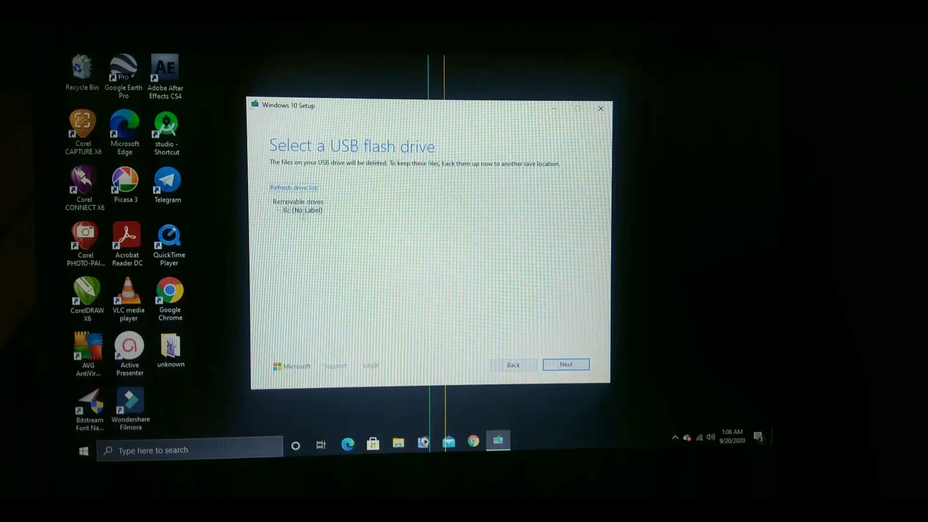
{"action": "left_click", "coordinate": [301, 210]}
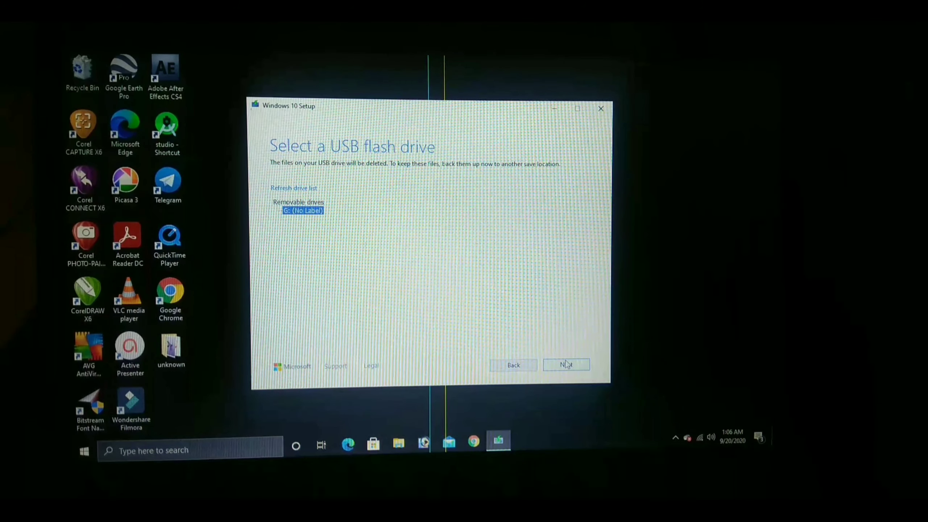
{"action": "left_click", "coordinate": [566, 364]}
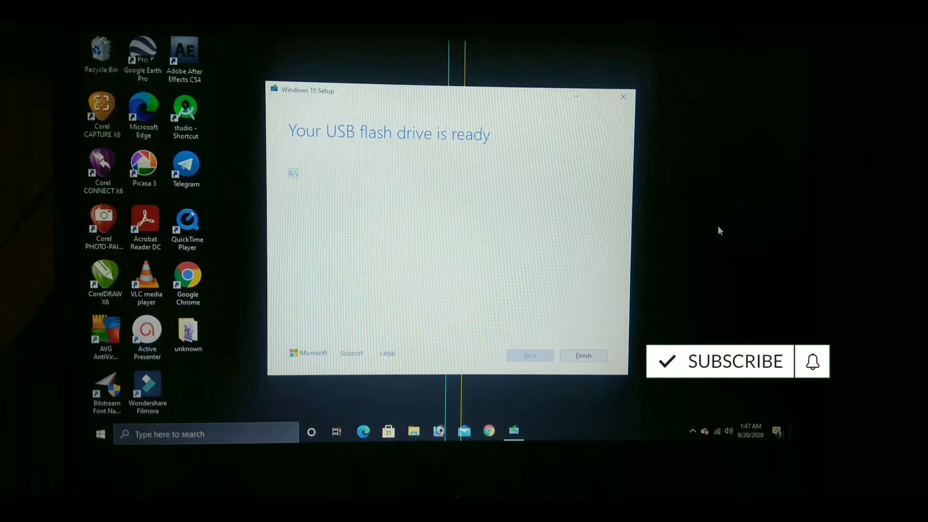
{"action": "mouse_move", "coordinate": [698, 213]}
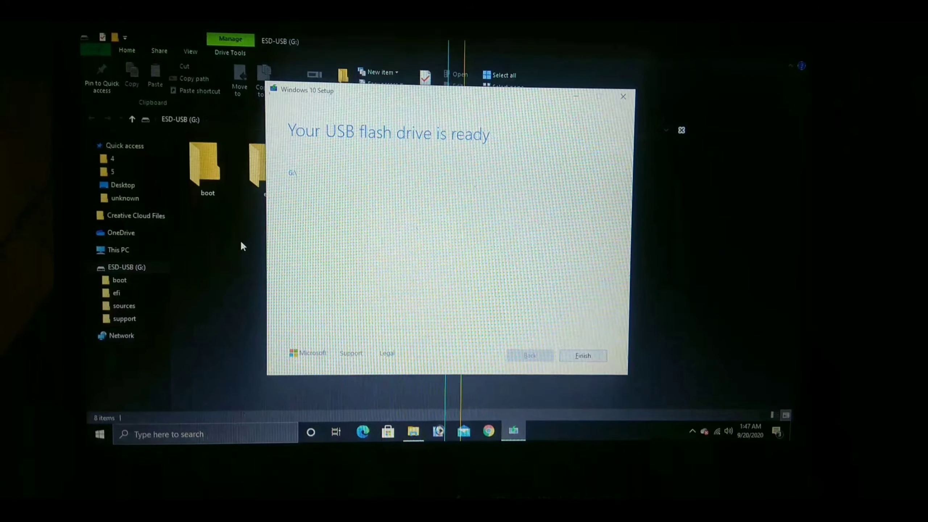
- Finish and close the Media Creation Tool once the USB flash drive is ready
{"action": "left_click", "coordinate": [582, 356]}
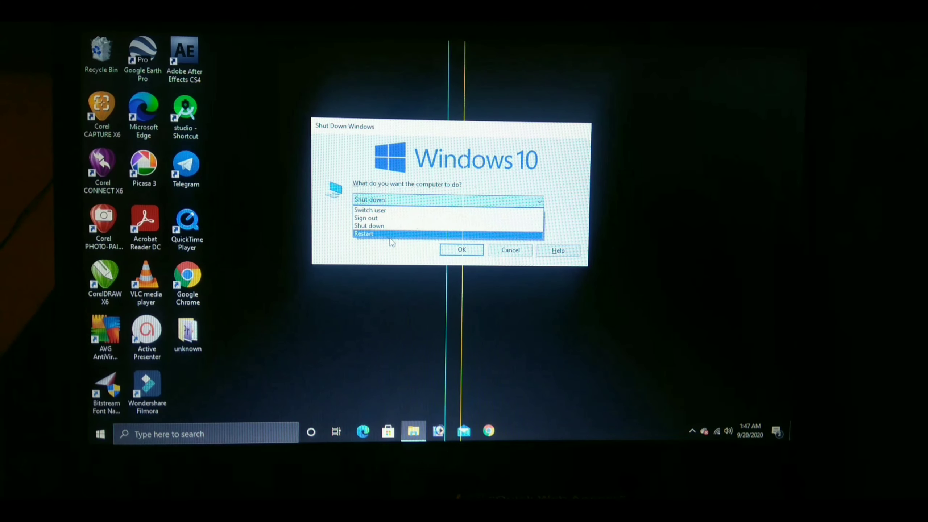
- Choose Restart in the Shut Down dialog to reboot from the USB drive
{"action": "left_click", "coordinate": [363, 233]}
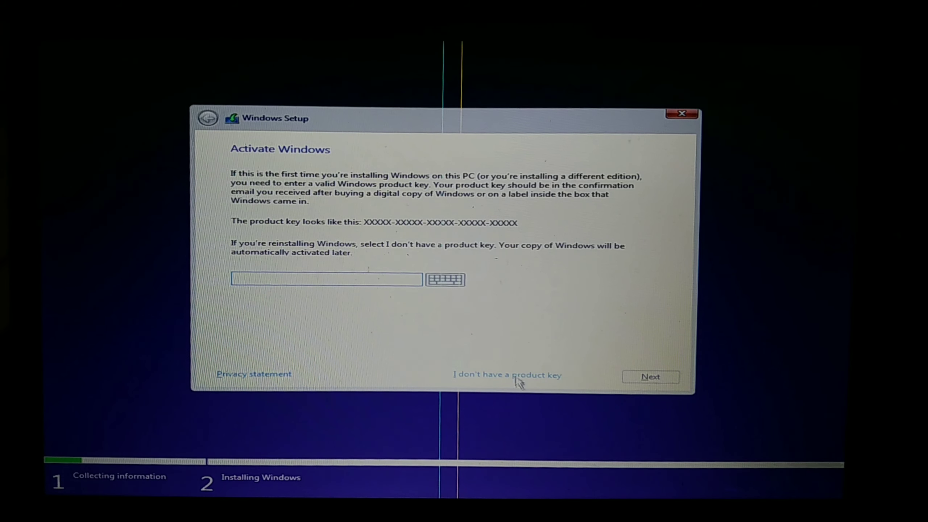
- Skip the product key and pick Windows 10 Education (x64) as the edition
{"action": "left_click", "coordinate": [517, 376]}
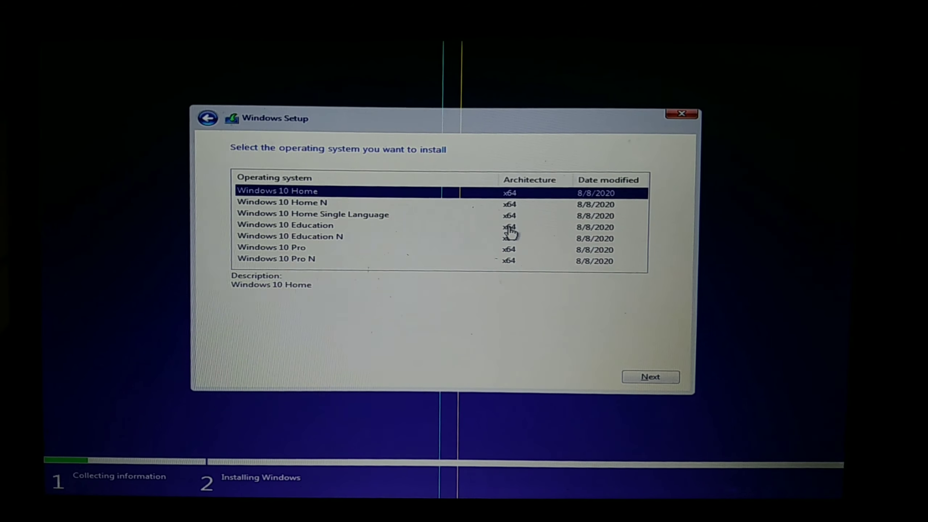
{"action": "left_click", "coordinate": [282, 225]}
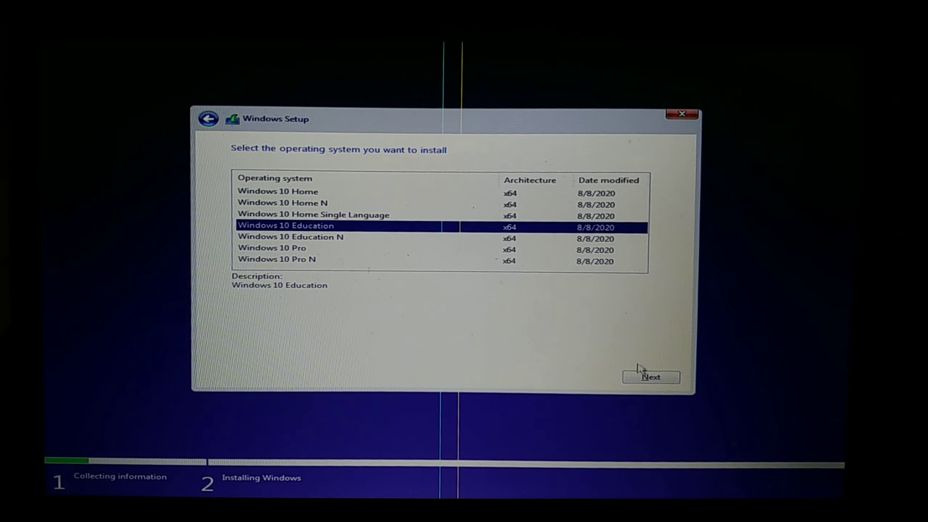
{"action": "left_click", "coordinate": [651, 378]}
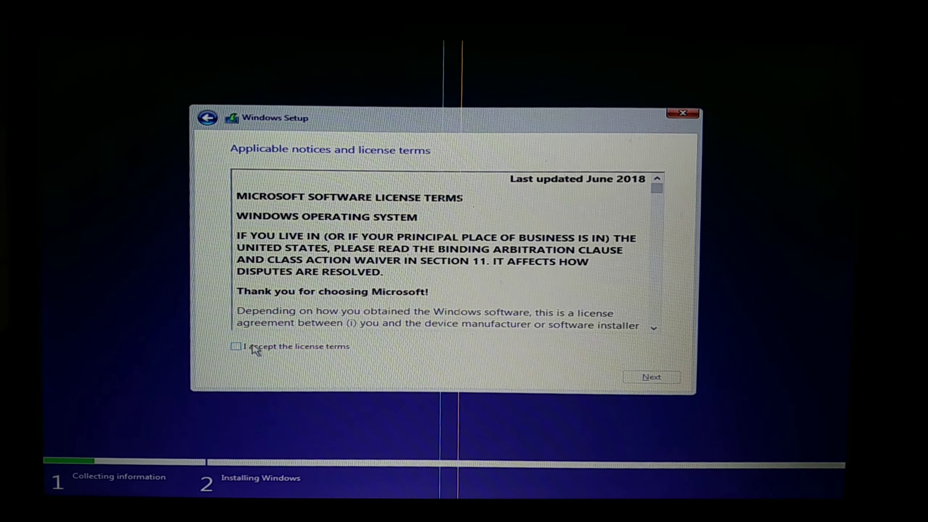
- Accept the license, install to Drive 0 Partition 2, and confirm moving old files to Windows.old
{"action": "left_click", "coordinate": [237, 347]}
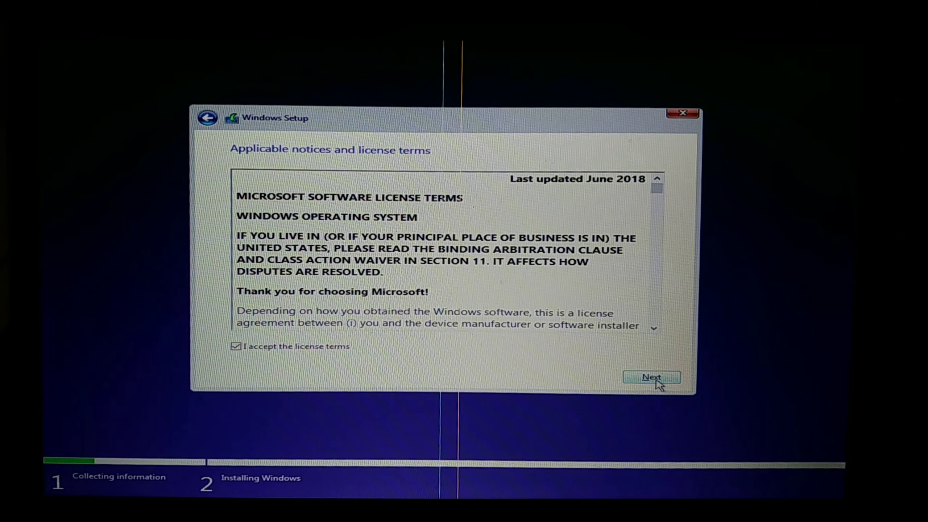
{"action": "left_click", "coordinate": [651, 377]}
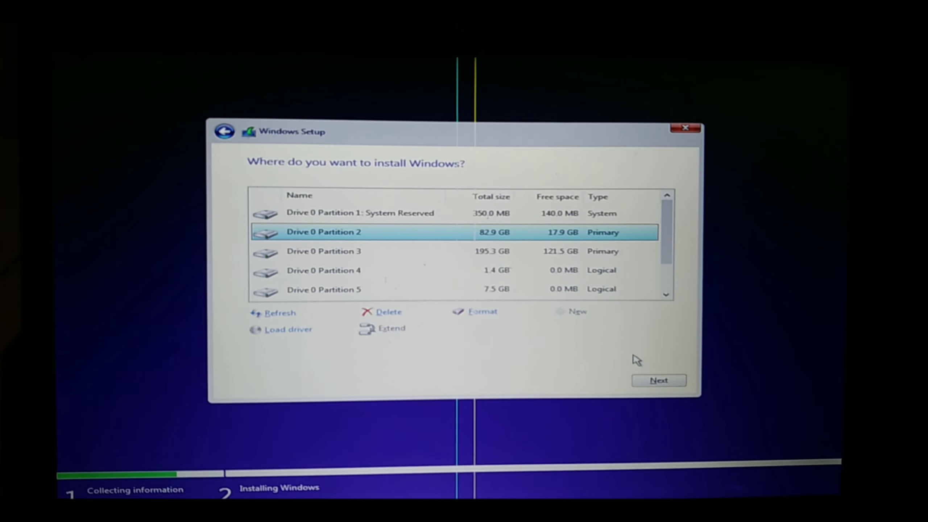
{"action": "left_click", "coordinate": [659, 380]}
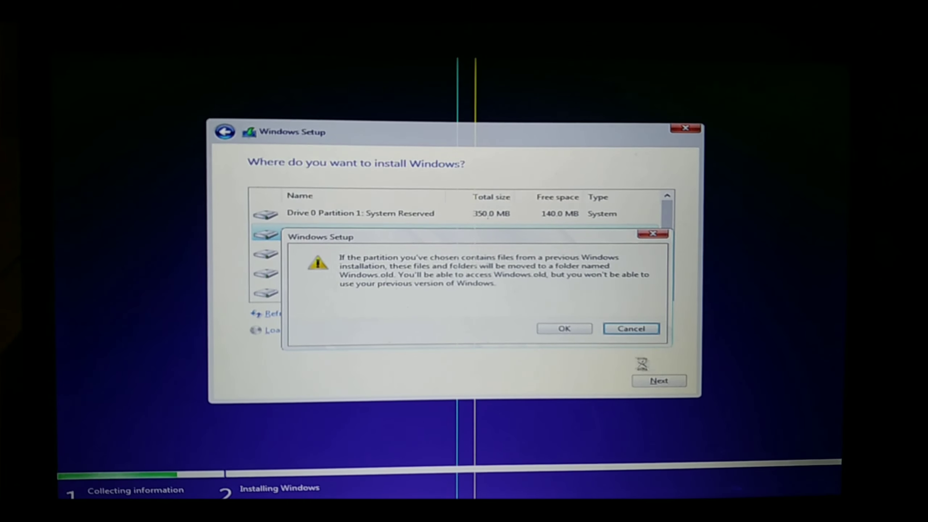
{"action": "left_click", "coordinate": [565, 329]}
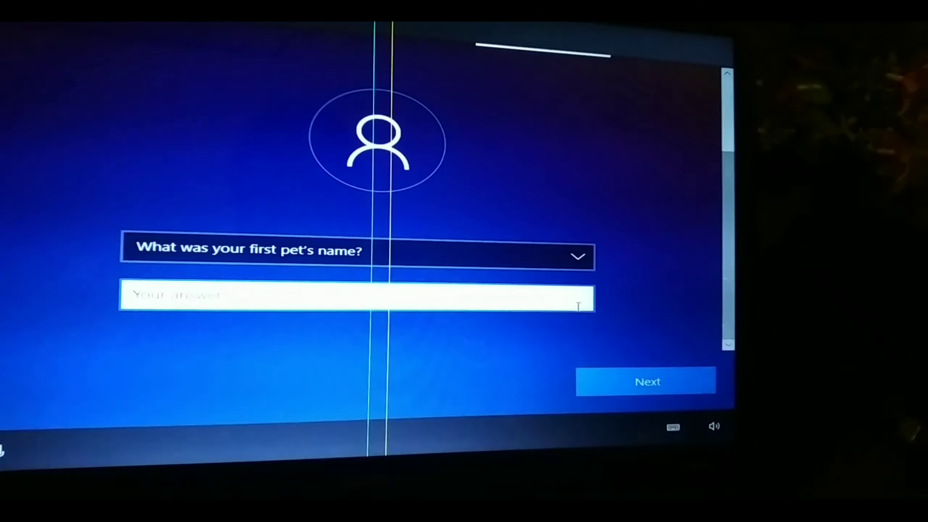
- Answer the first pet security question to continue account setup toward the desktop
{"action": "left_click", "coordinate": [648, 382]}
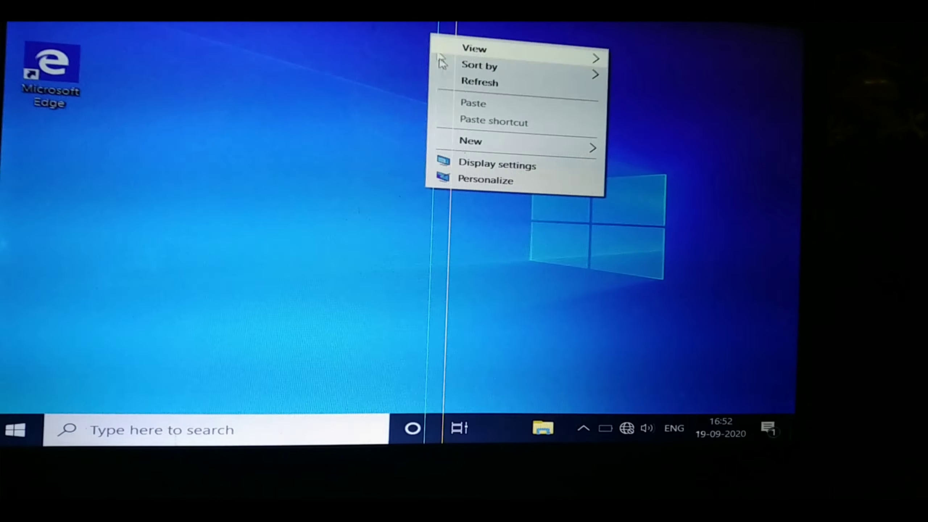
- Dismiss the desktop menu and show This PC's folders and C:, D: and DVD drives in File Explorer
{"action": "left_click", "coordinate": [497, 164]}
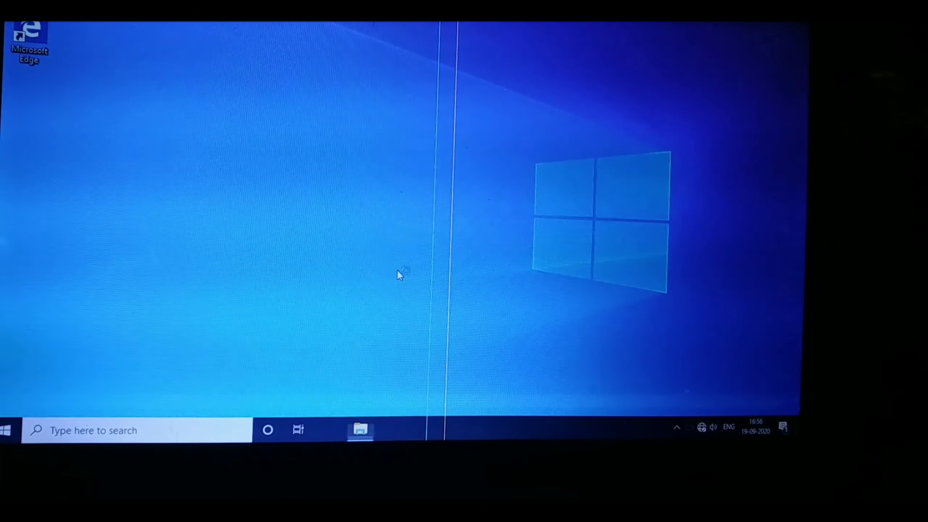
{"action": "left_click", "coordinate": [359, 431]}
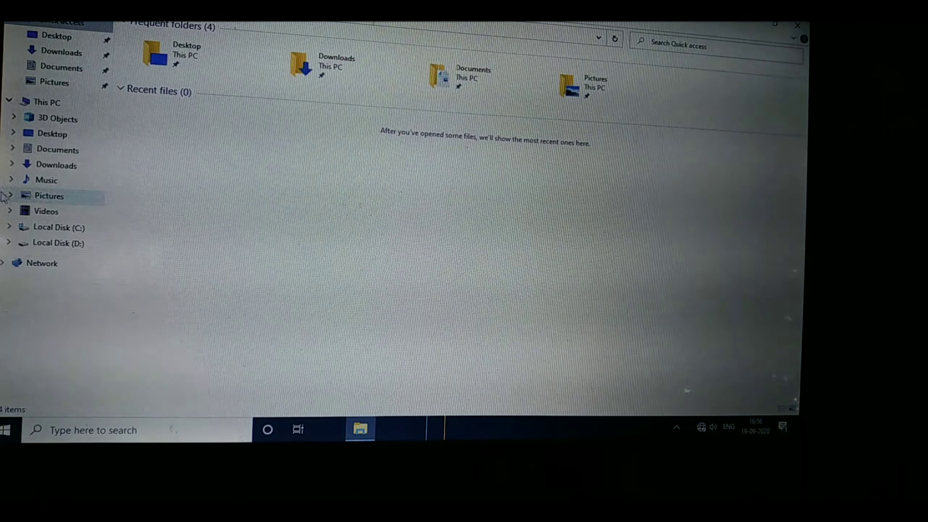
{"action": "left_click", "coordinate": [44, 103]}
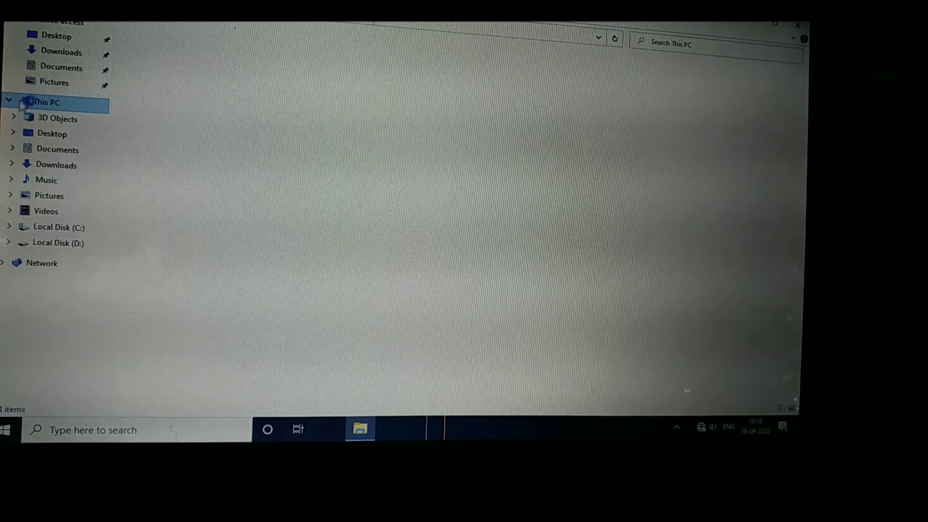
{"action": "left_click", "coordinate": [47, 102]}
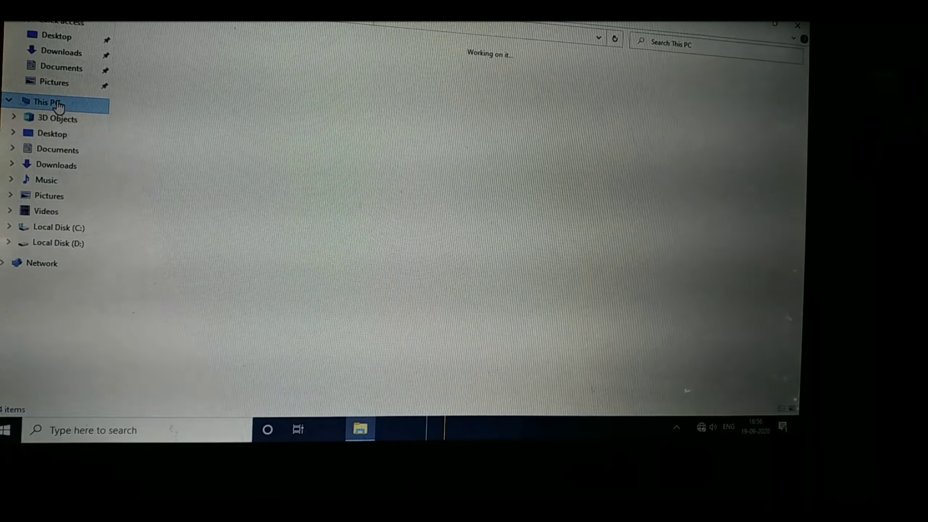
{"action": "left_click", "coordinate": [46, 103]}
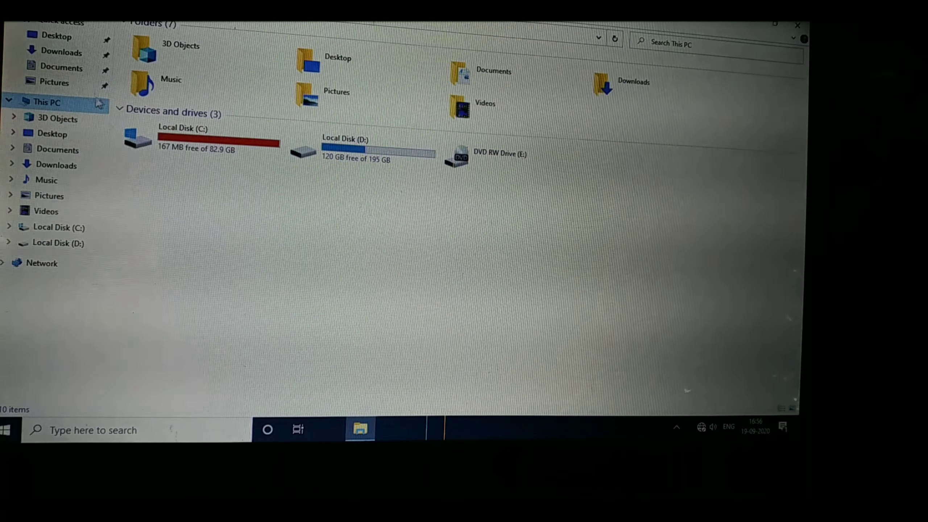
- Open Local Disk (C:), listing Windows.old, Windows.old.000 and Windows.old.001
{"action": "right_click", "coordinate": [47, 102]}
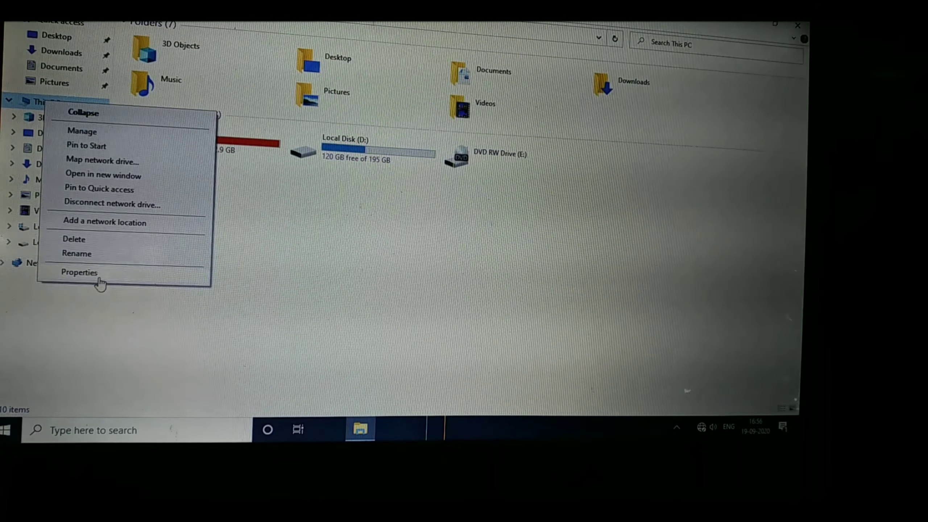
{"action": "left_click", "coordinate": [81, 273]}
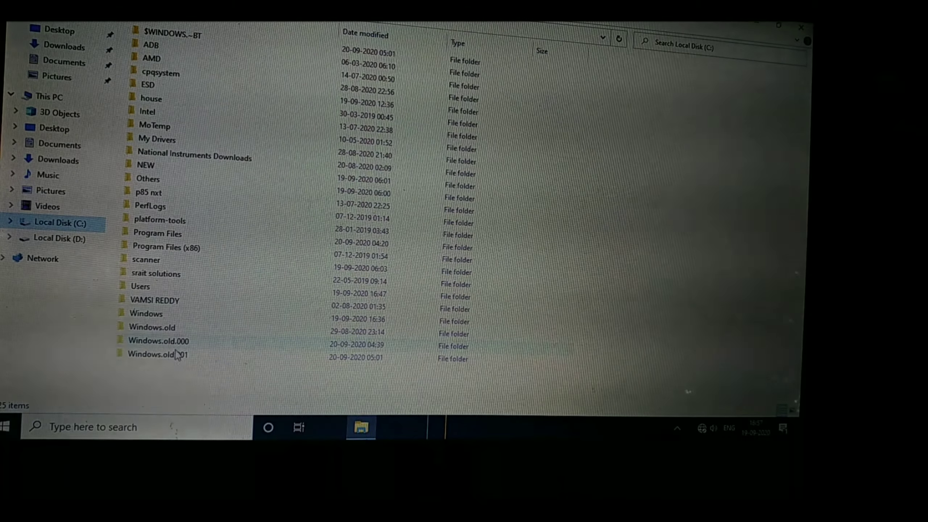
{"action": "mouse_move", "coordinate": [178, 354]}
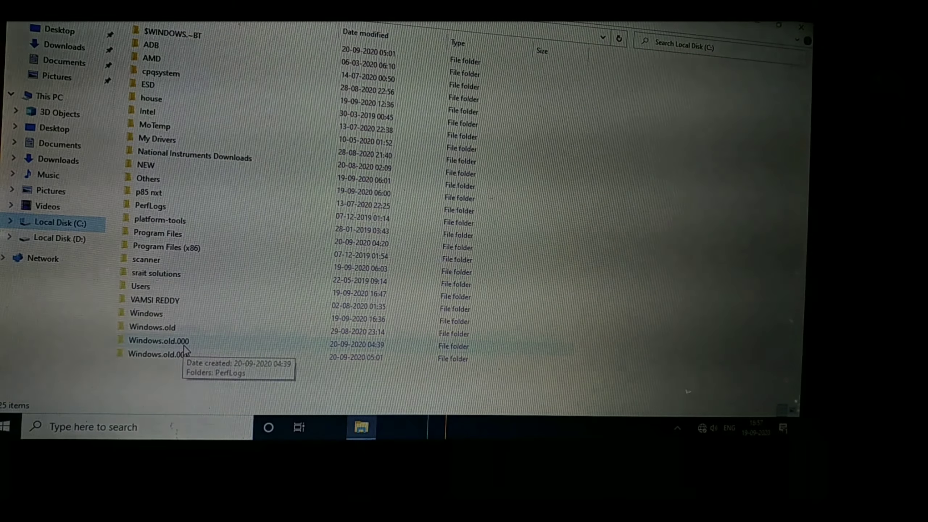
{"action": "mouse_move", "coordinate": [211, 389]}
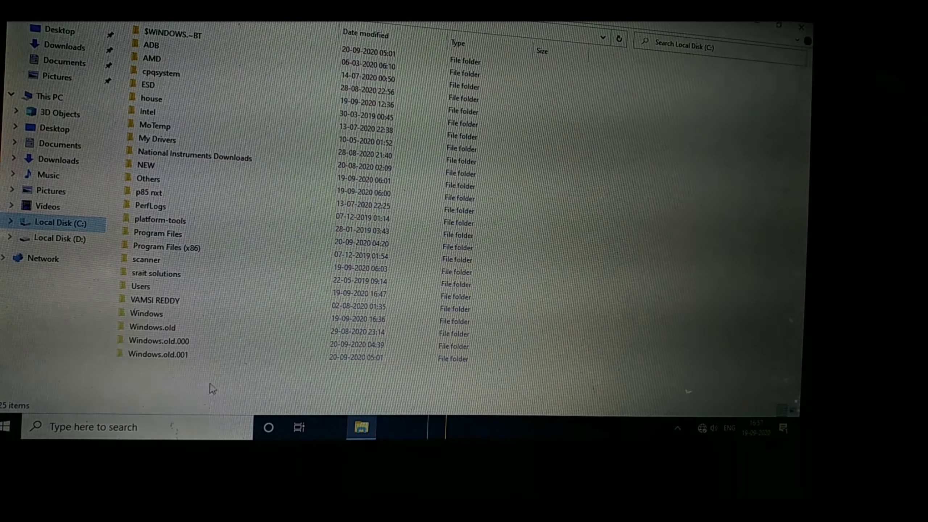
- Open Windows.old.000 and its Program Files folder listing Adobe, AVG and Chromium
{"action": "left_click", "coordinate": [160, 341]}
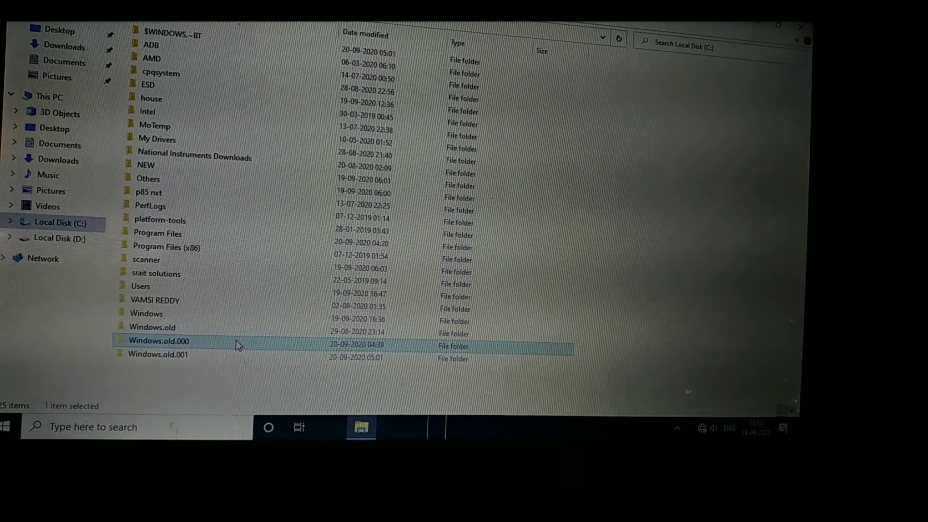
{"action": "double_click", "coordinate": [160, 341]}
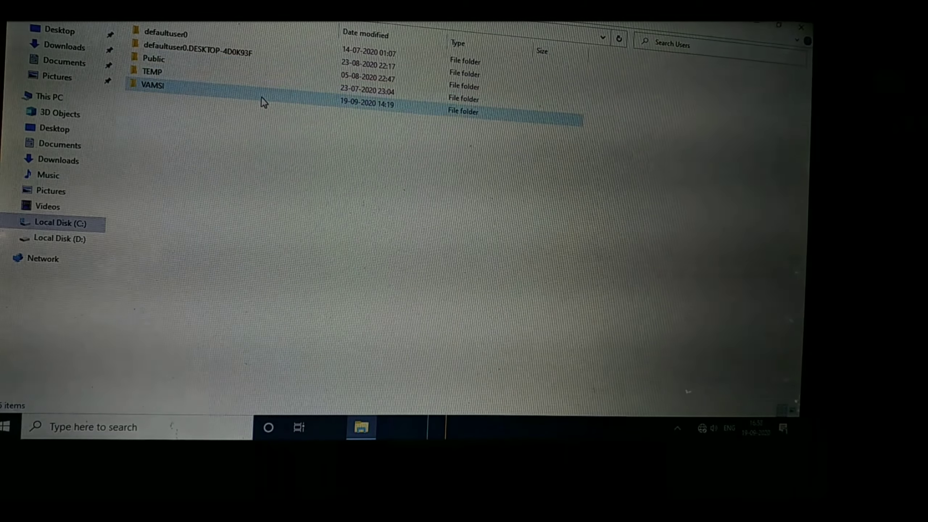
{"action": "double_click", "coordinate": [152, 85]}
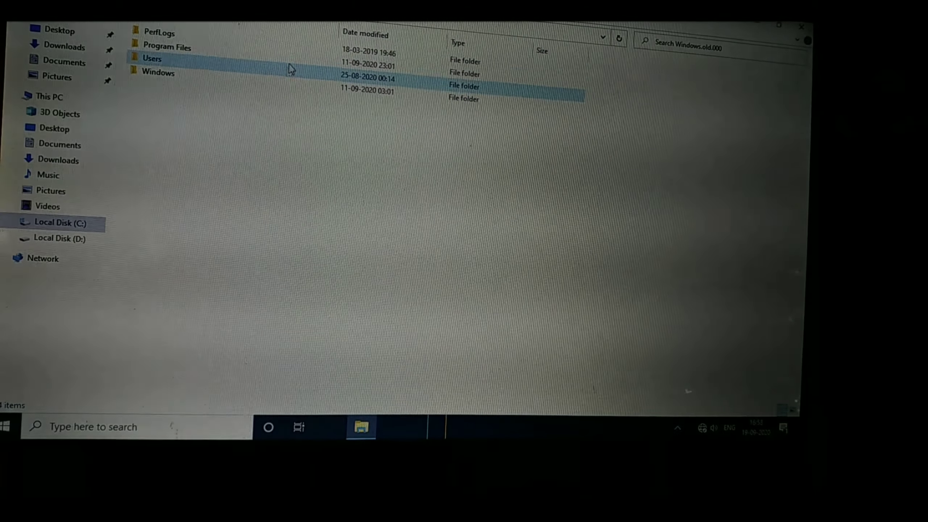
{"action": "double_click", "coordinate": [166, 48]}
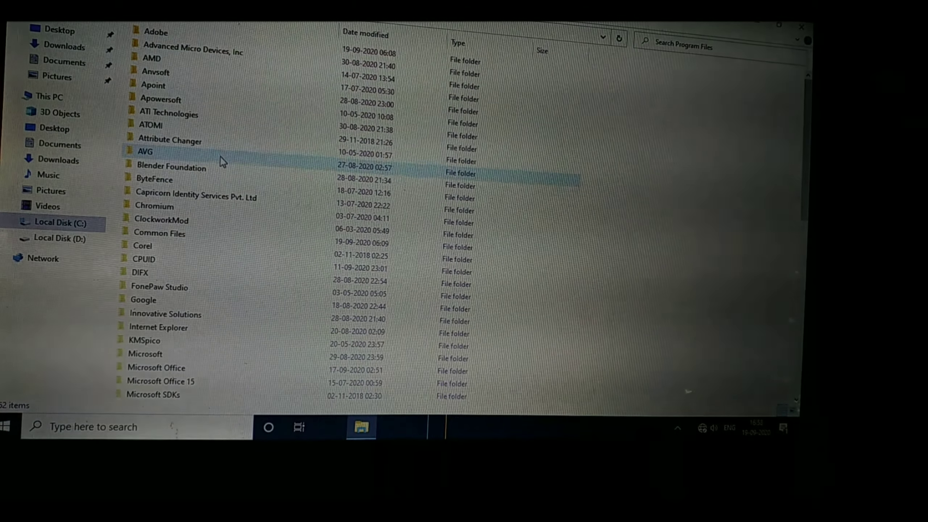